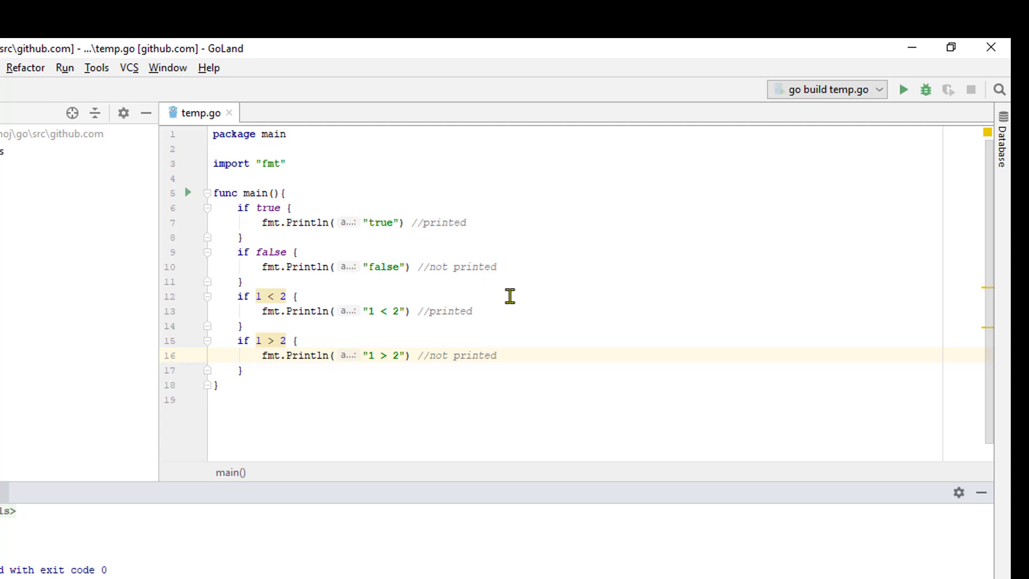
mouse_move(223, 216)
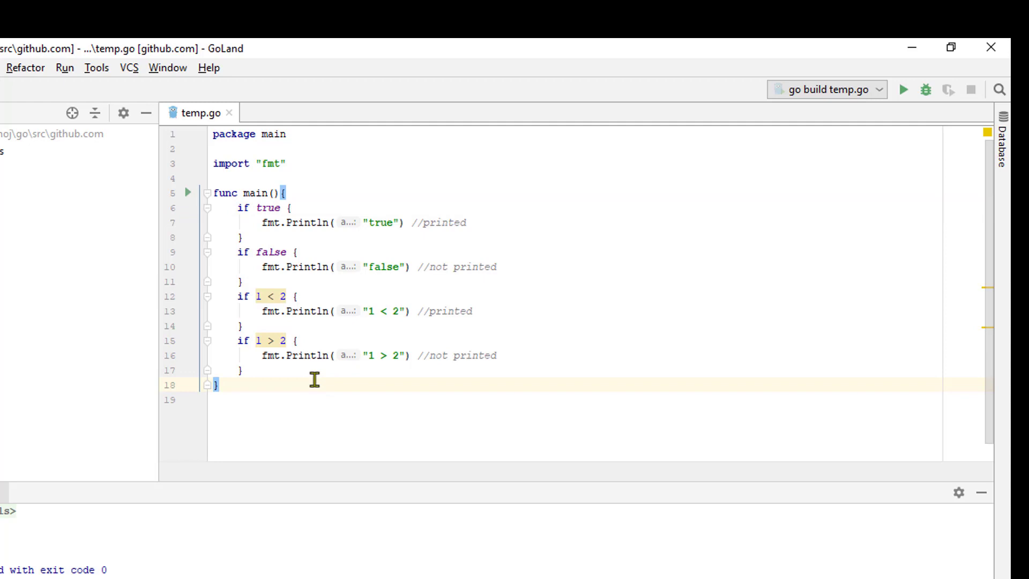
- Rewrite temp.go with !true, !false, && and || if checks and run it
left_click(246, 208)
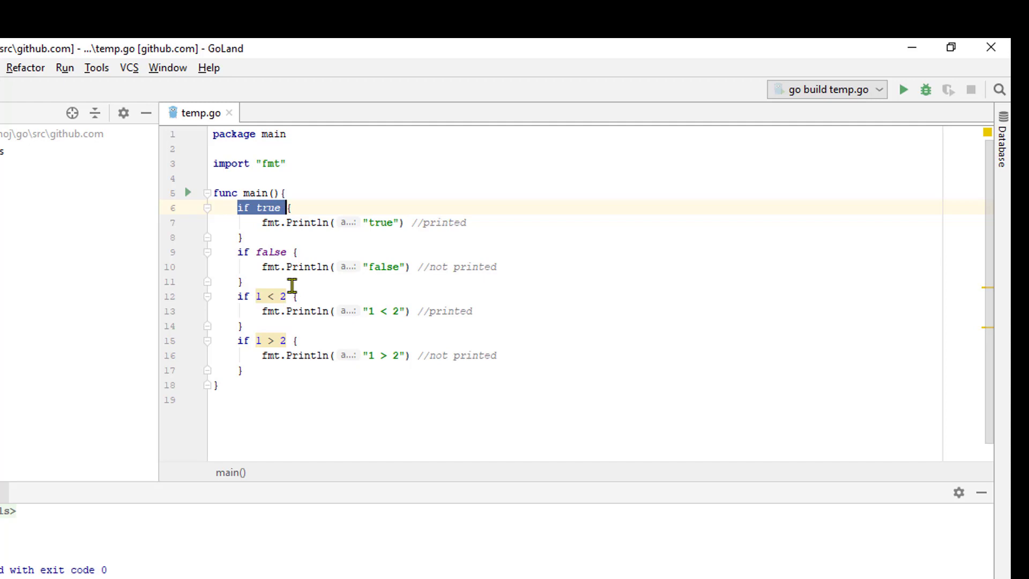
mouse_move(266, 222)
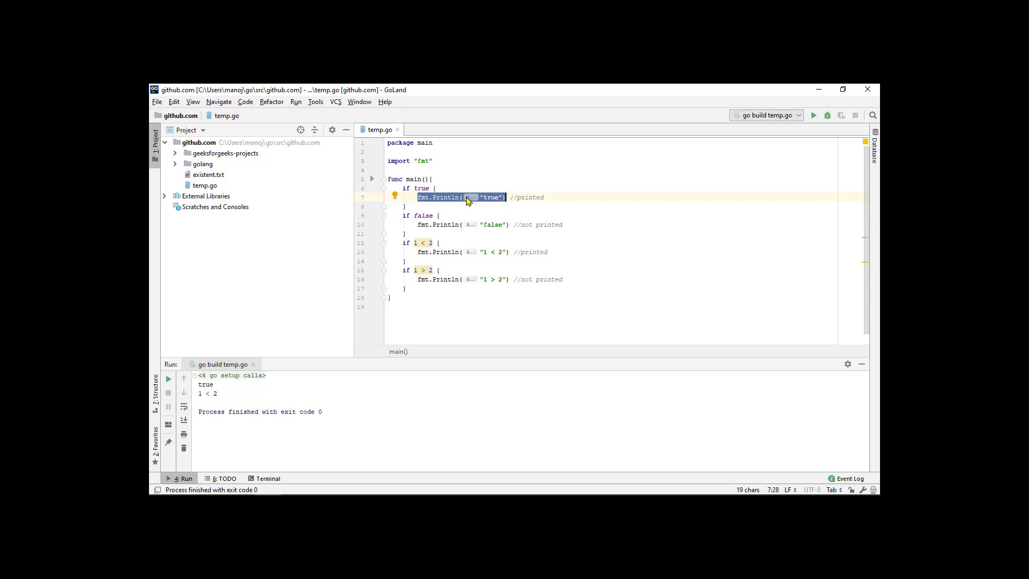
mouse_move(423, 216)
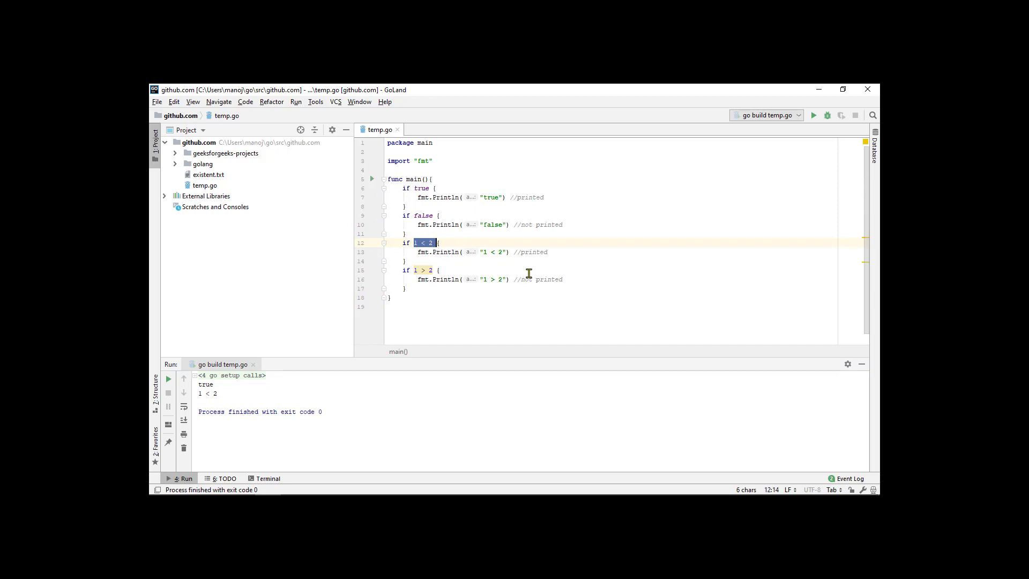
mouse_move(468, 259)
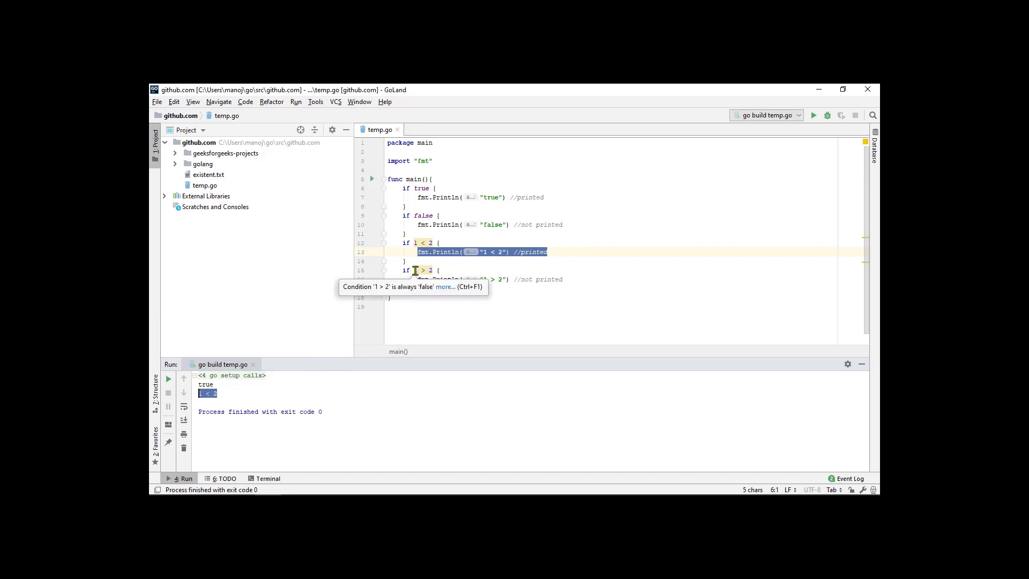
mouse_move(432, 293)
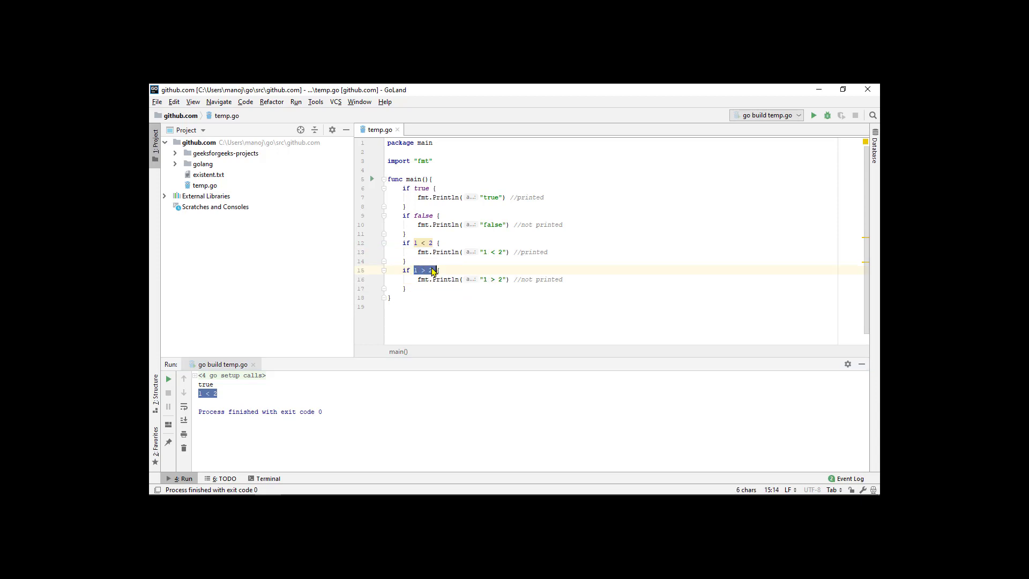
mouse_move(423, 270)
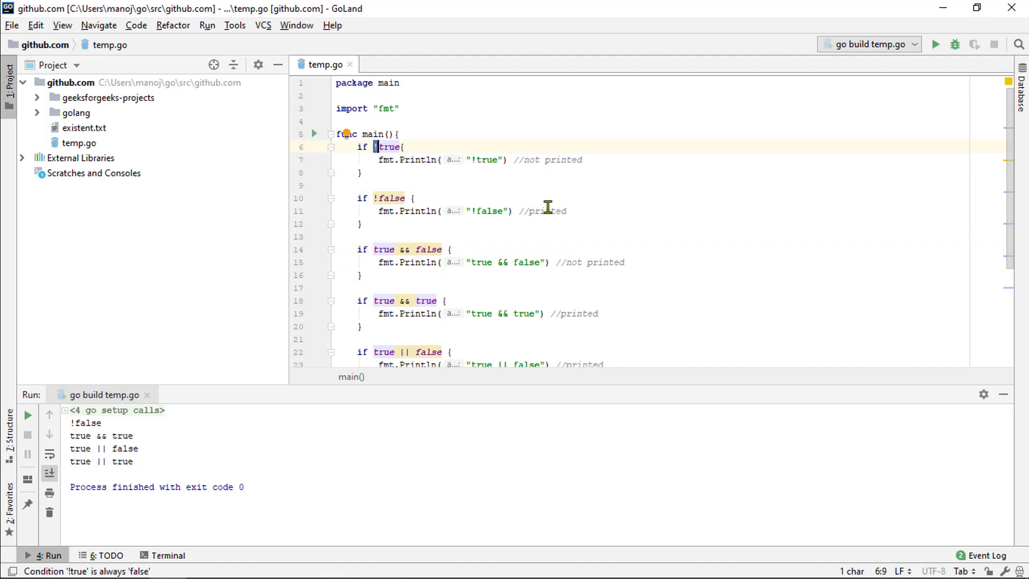
mouse_move(488, 184)
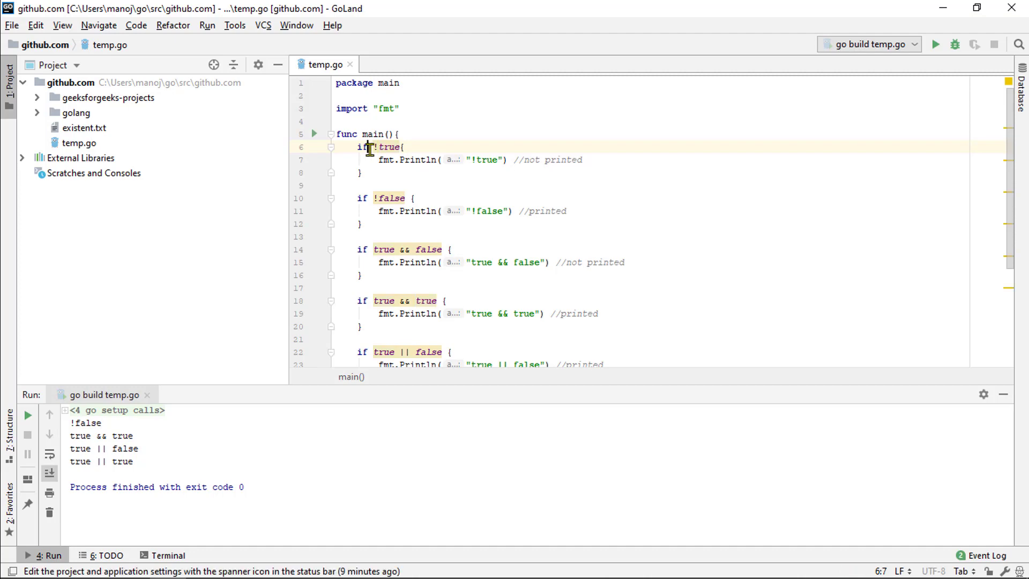
left_click(412, 198)
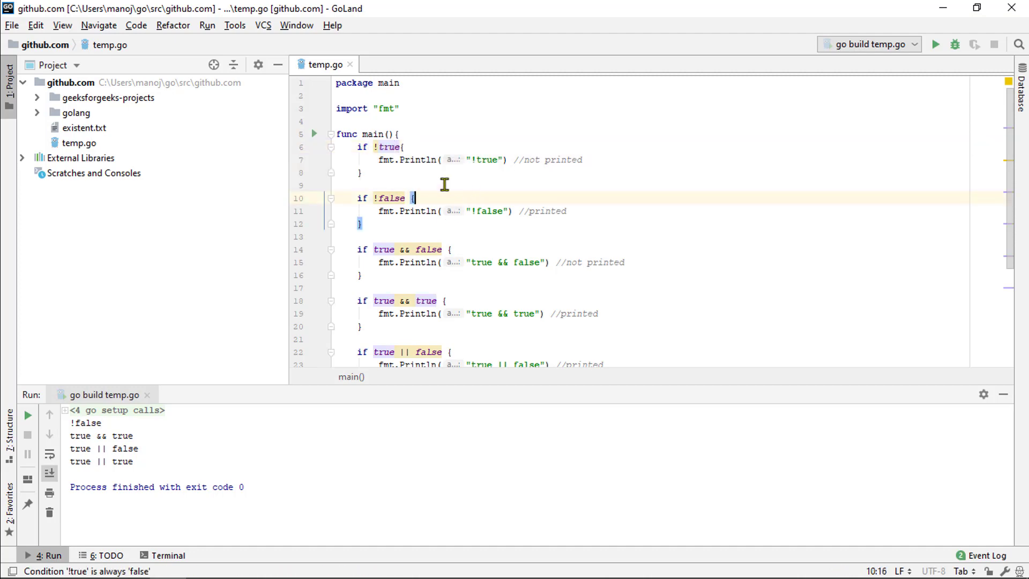
mouse_move(386, 147)
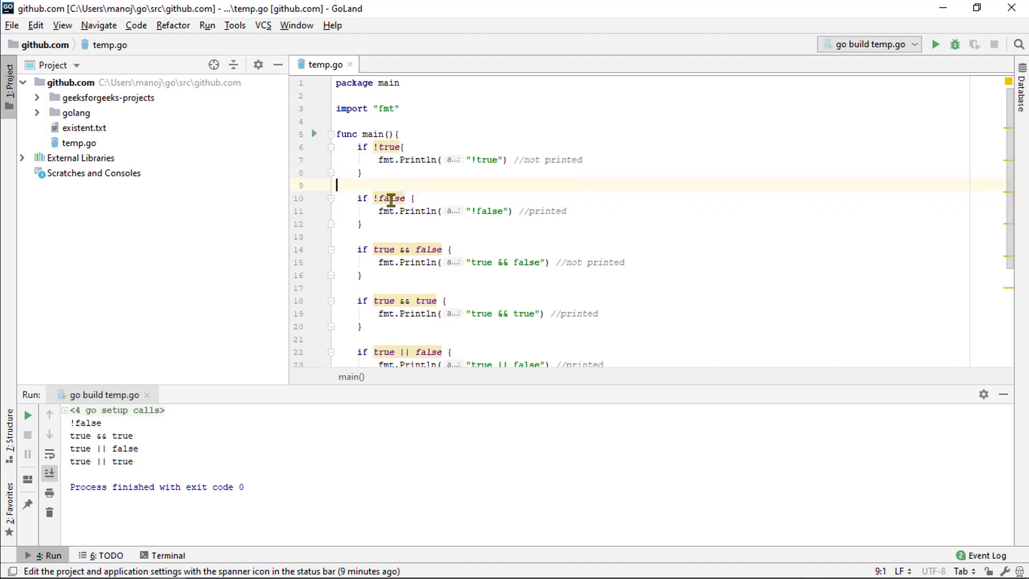
mouse_move(390, 198)
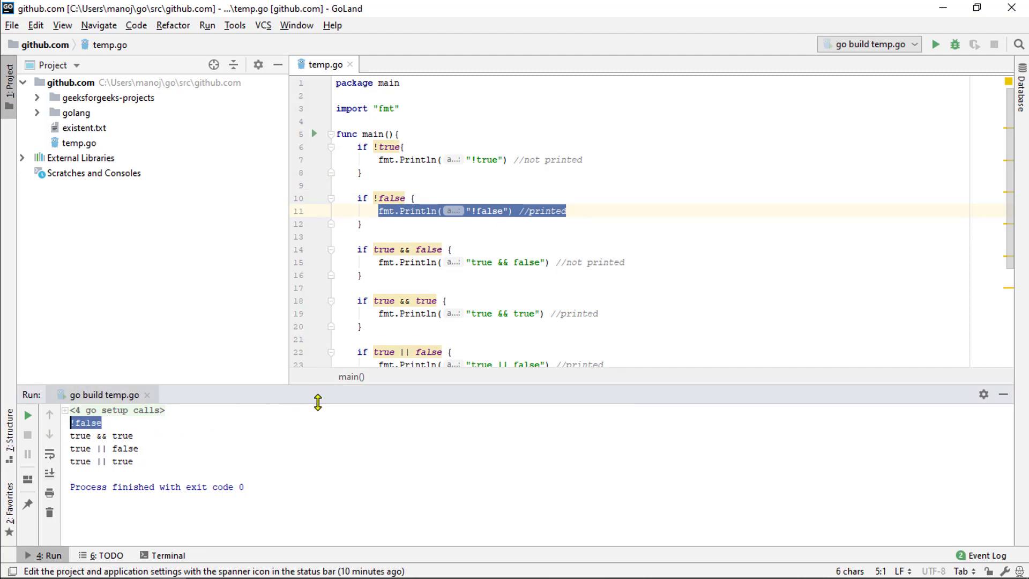
scroll("down", 3)
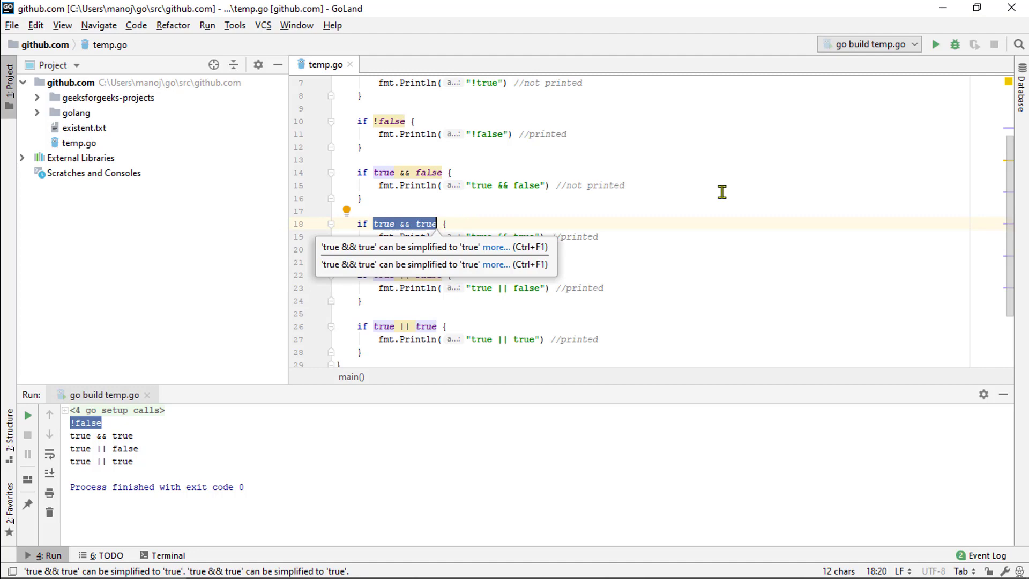
mouse_move(699, 197)
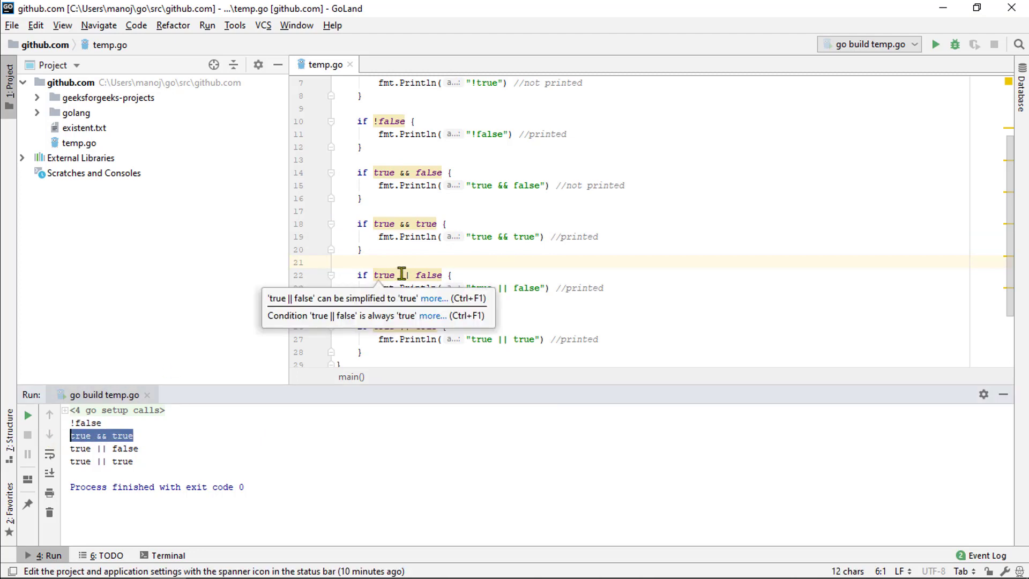
scroll("down", 3)
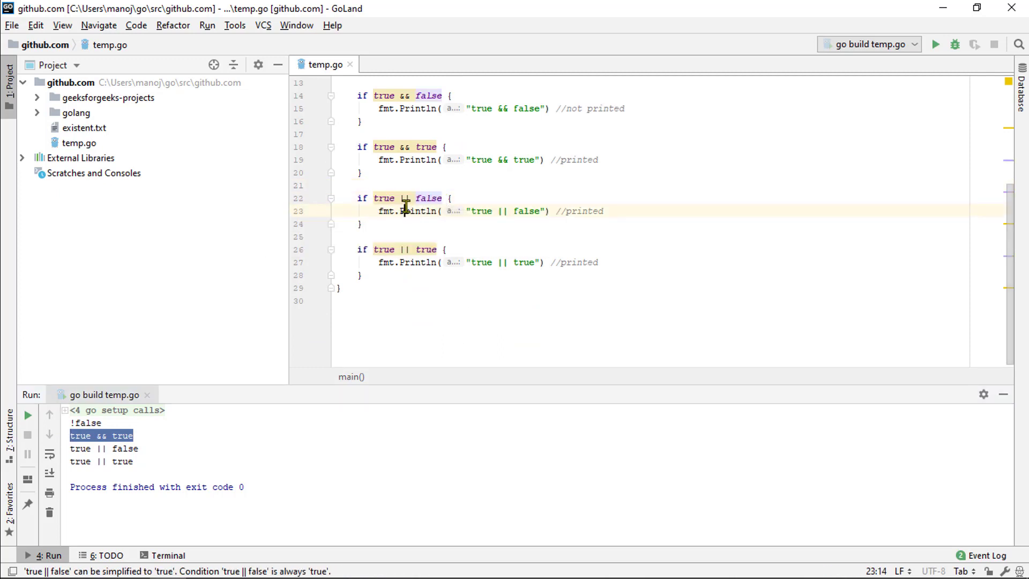
double_click(401, 198)
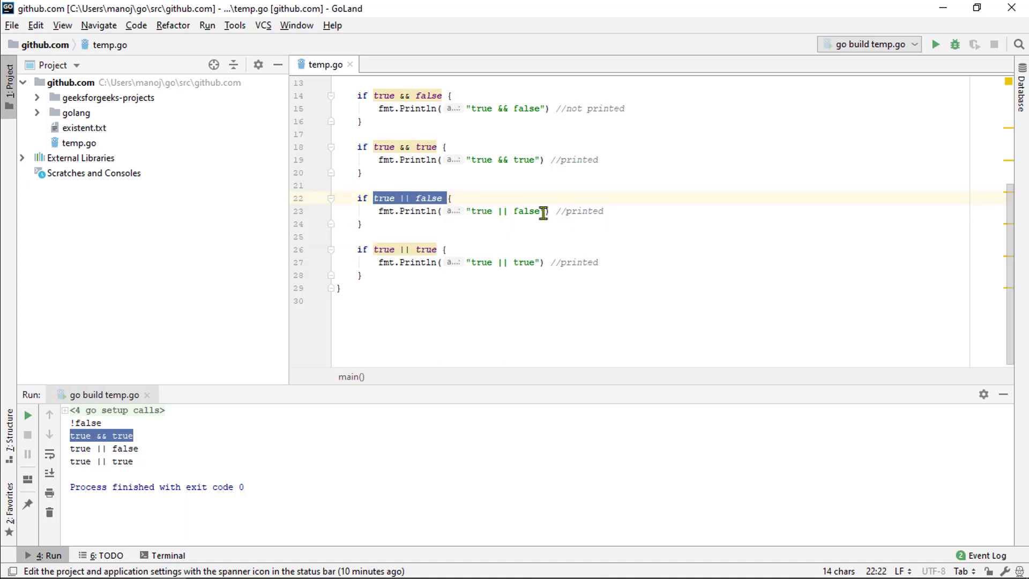
mouse_move(475, 205)
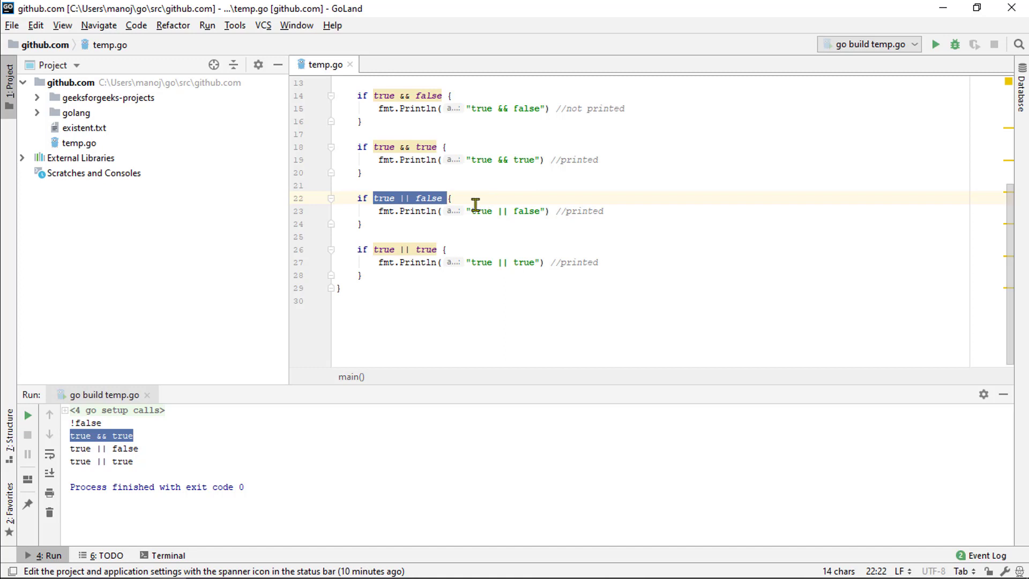
mouse_move(317, 256)
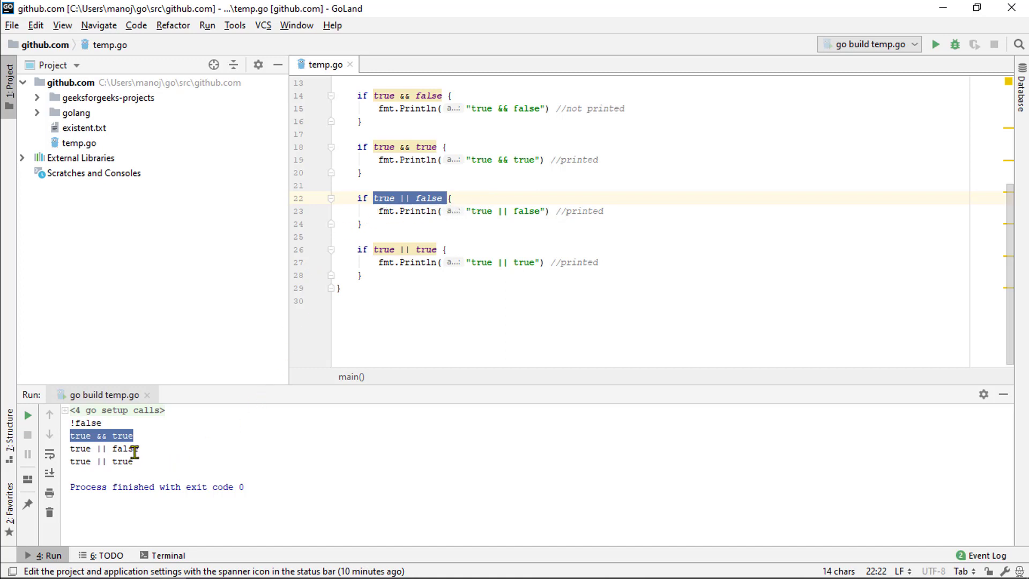
left_click(125, 450)
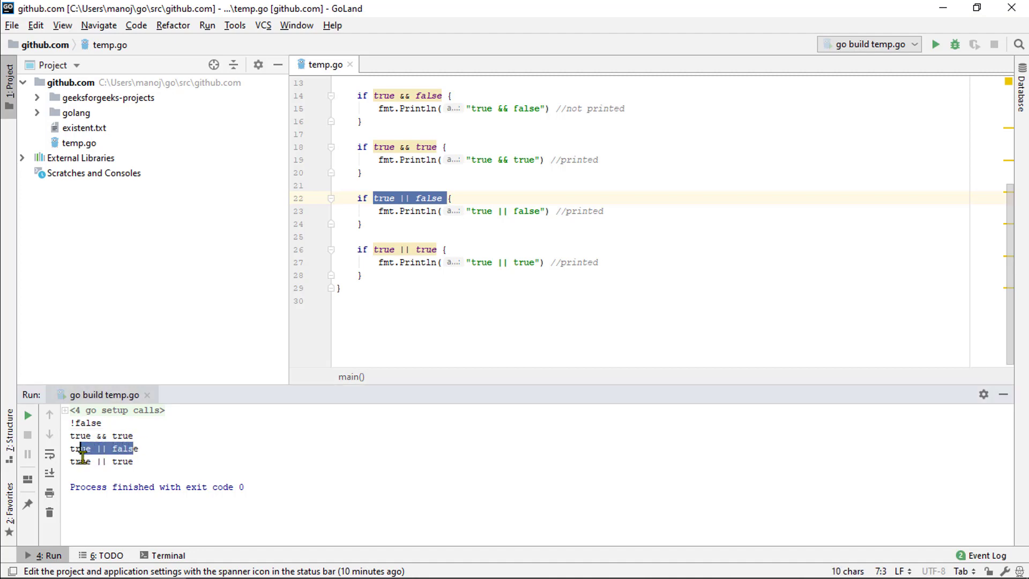
mouse_move(182, 433)
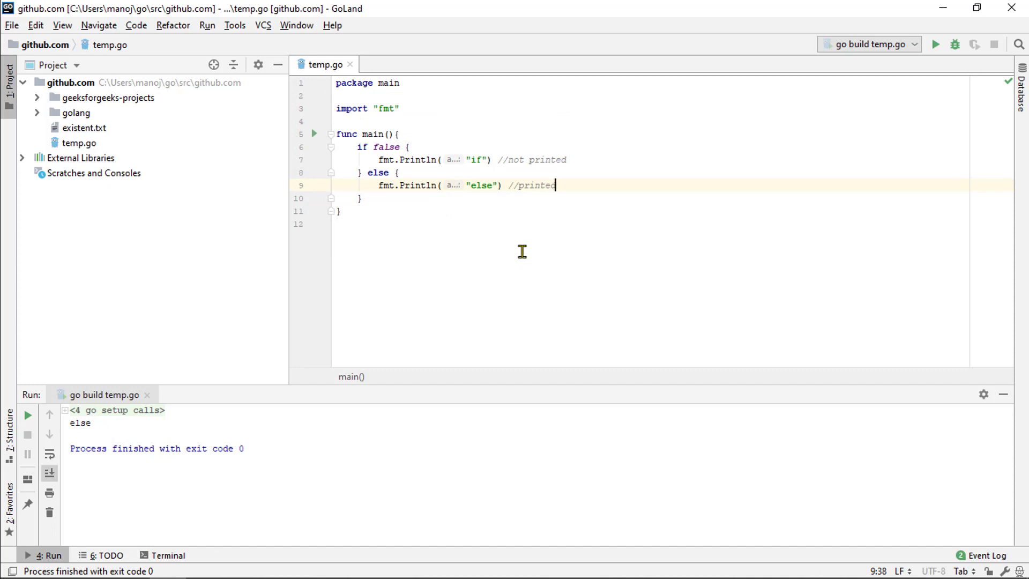
mouse_move(465, 238)
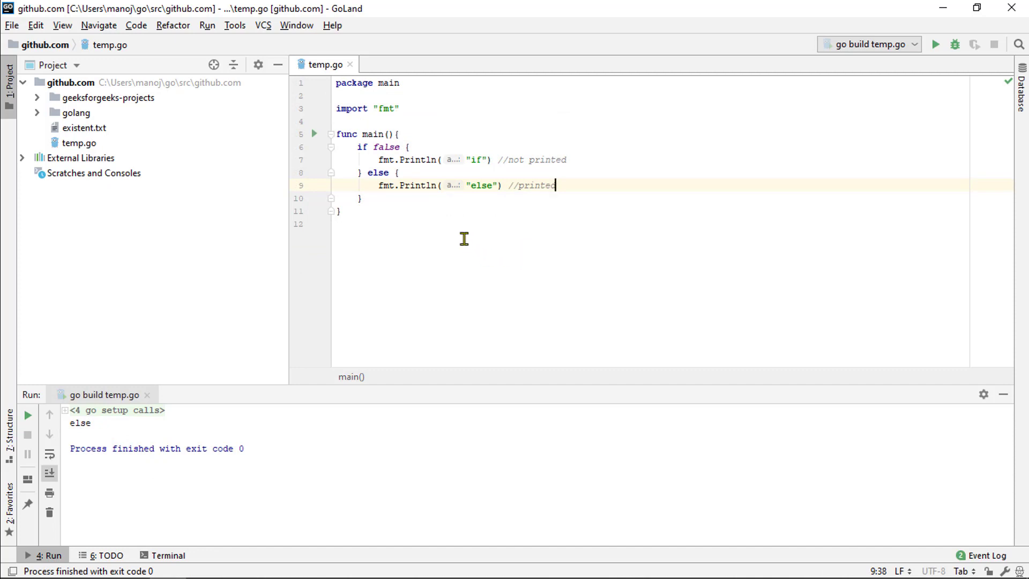
- Try the if condition as true, revert it, and run the 'else if true' branch
left_click_drag(554, 185, 369, 172)
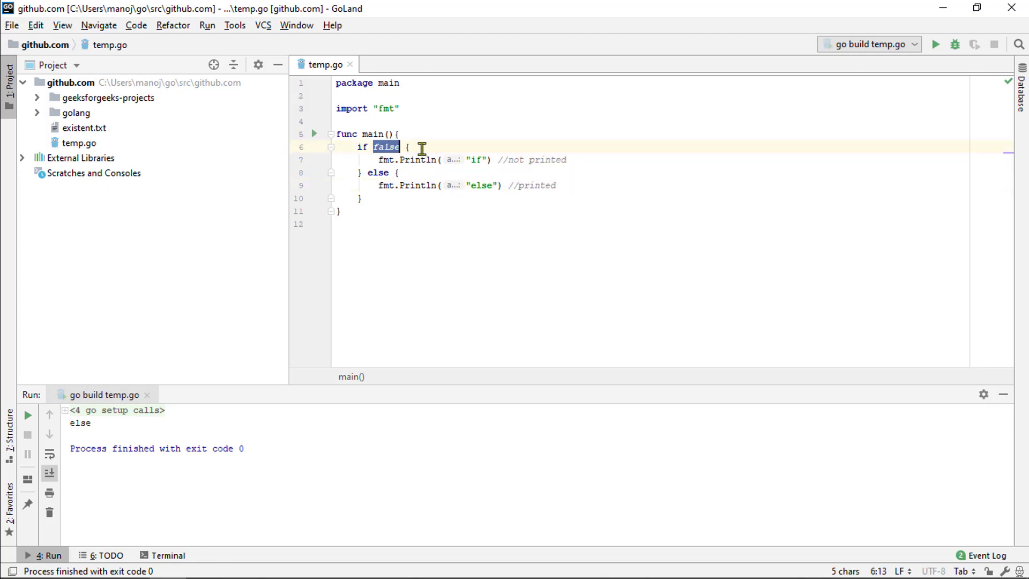
type("true")
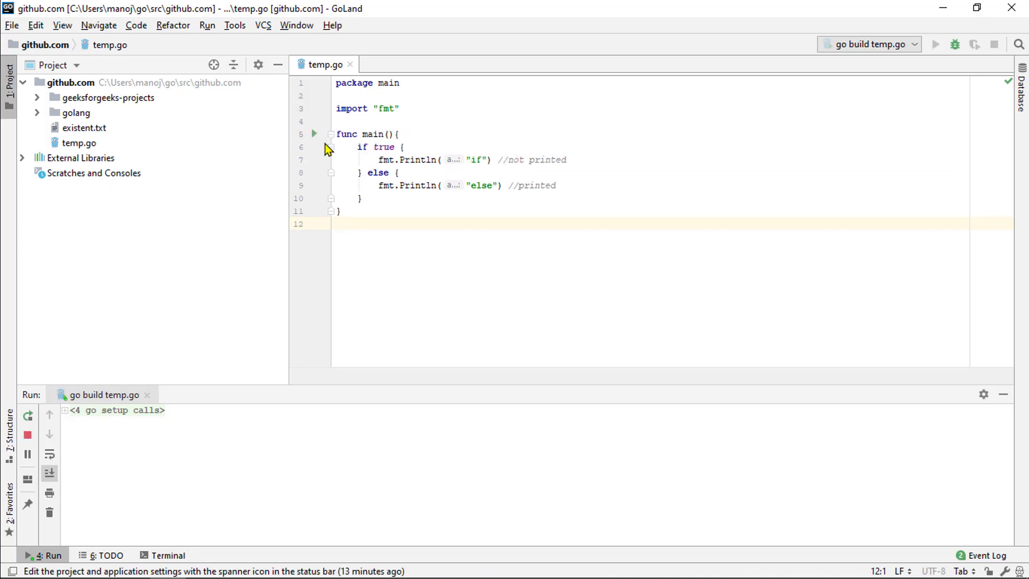
left_click(936, 44)
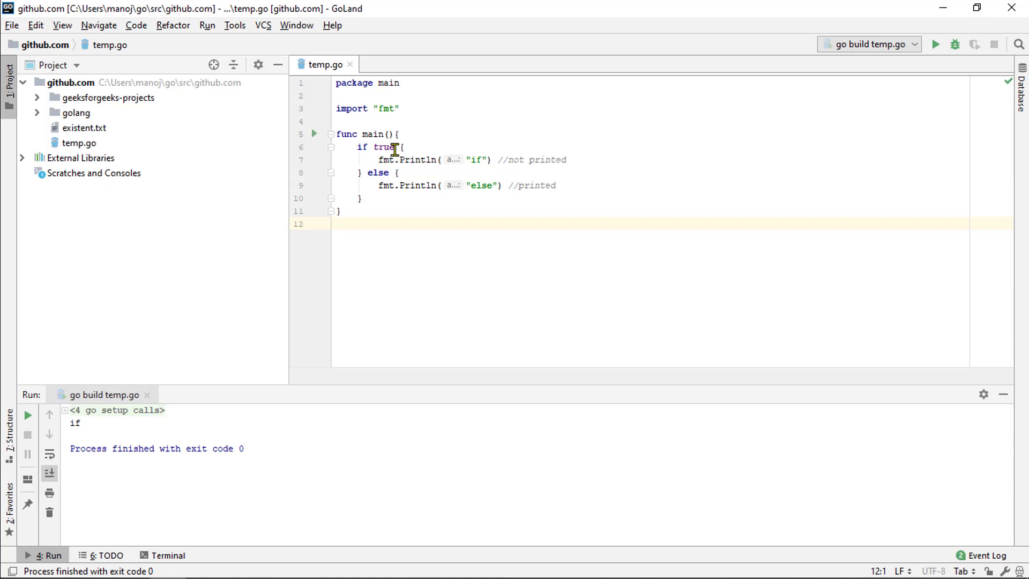
type("f")
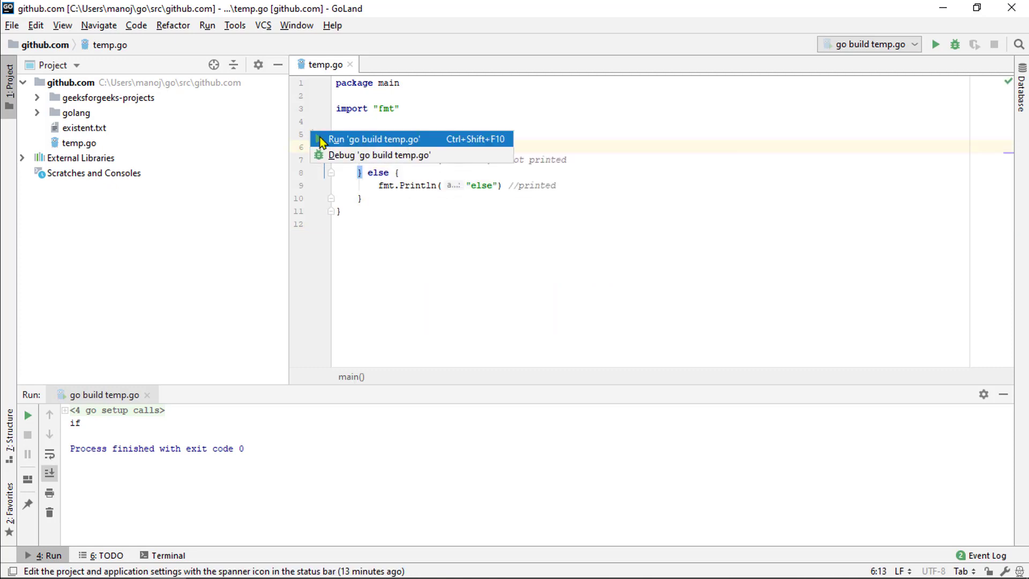
left_click(375, 138)
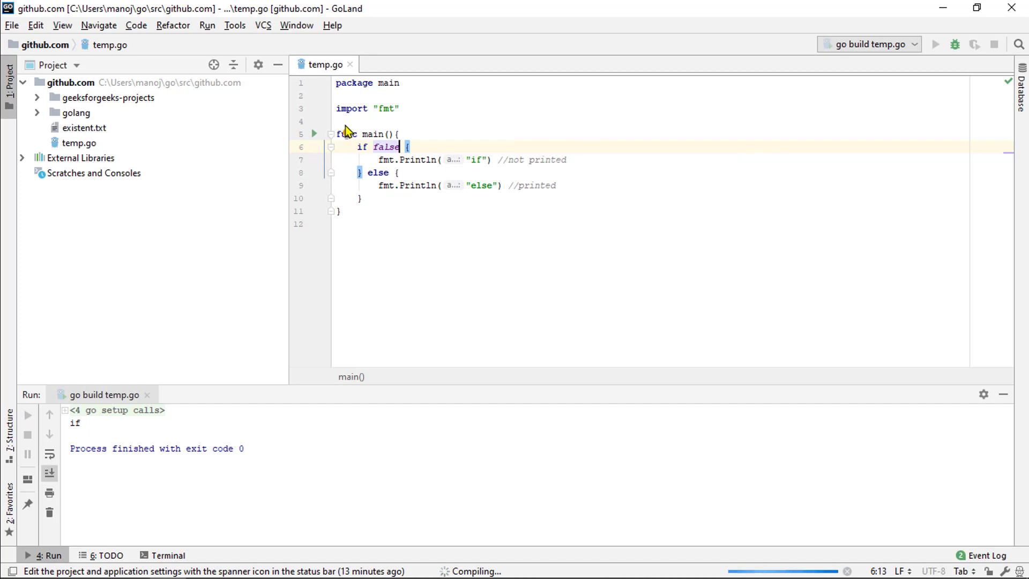
left_click(27, 415)
type("not ")
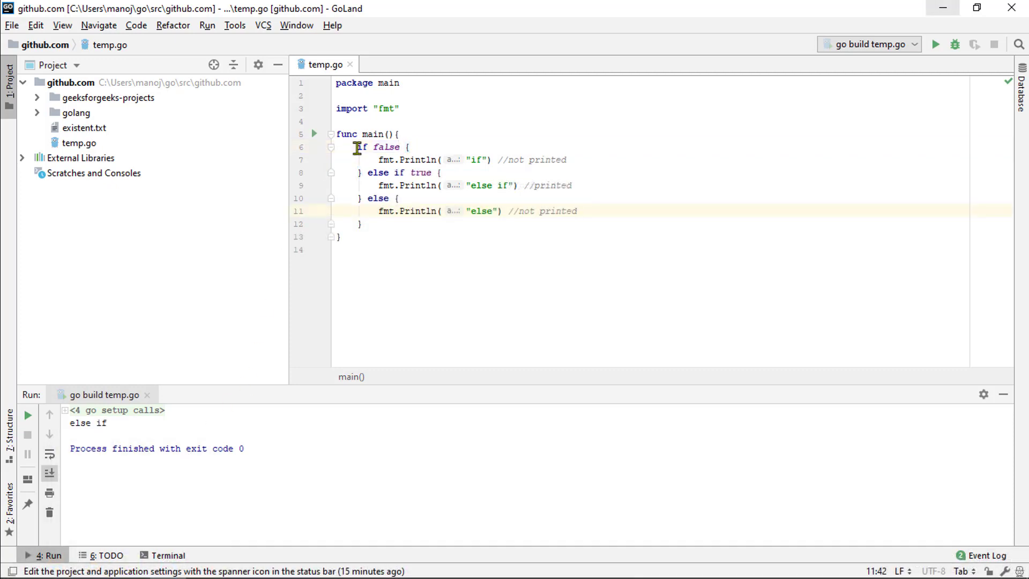
- Change 'else if true' to 'else if false' and run 'go build temp.go'
double_click(386, 146)
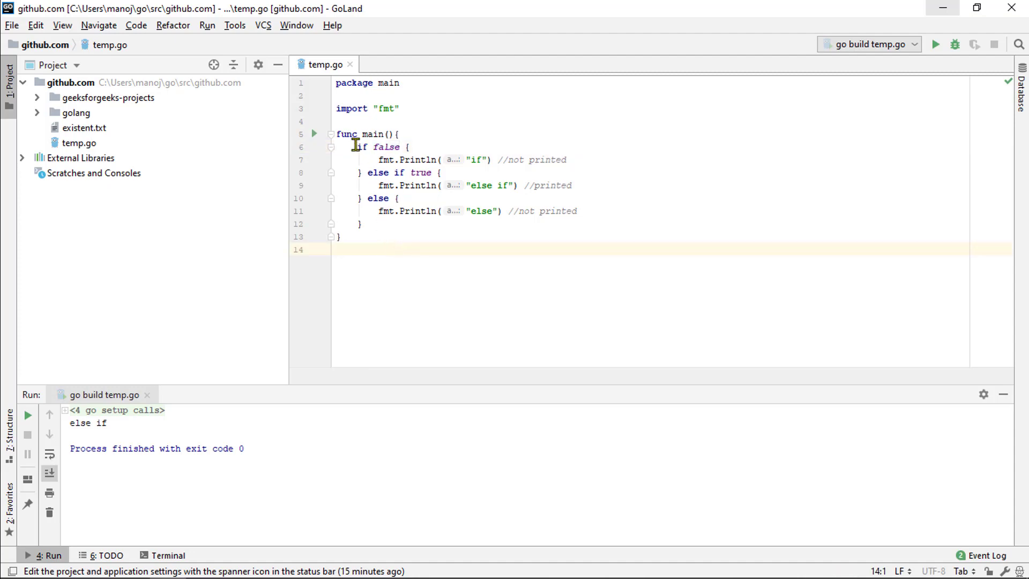
left_click_drag(355, 146, 380, 173)
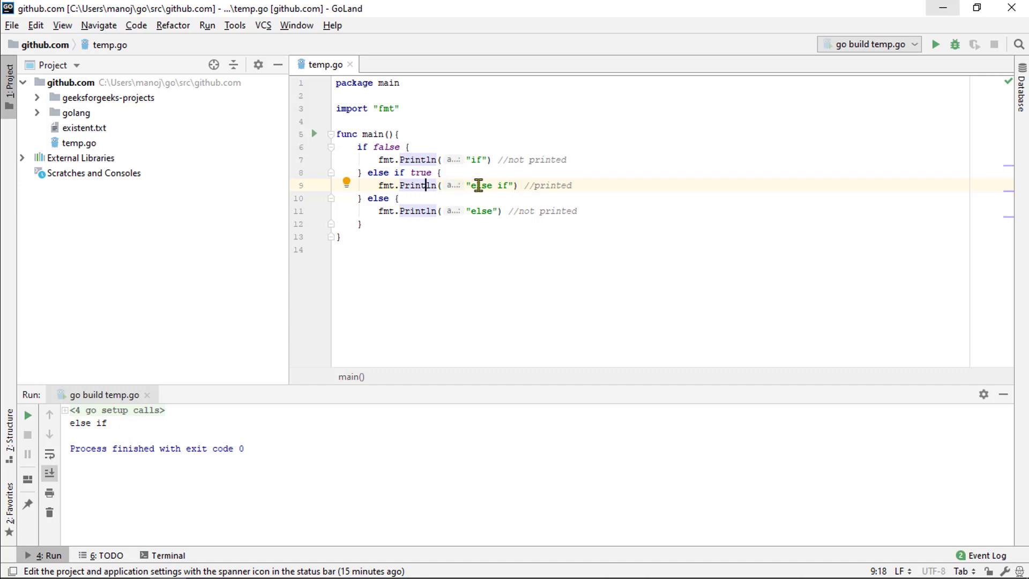
left_click(392, 248)
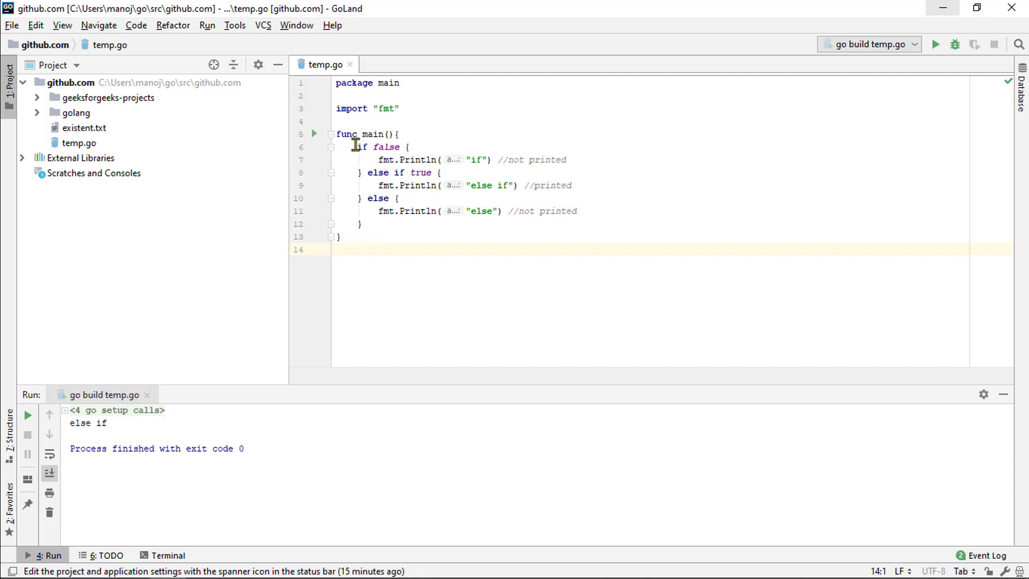
left_click_drag(359, 147, 371, 173)
type("fals")
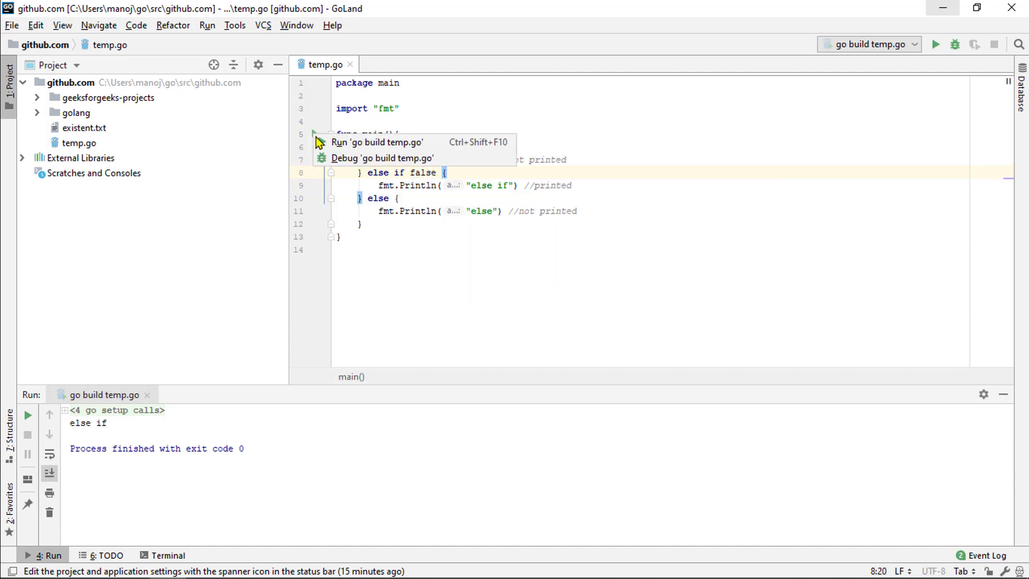
left_click(377, 142)
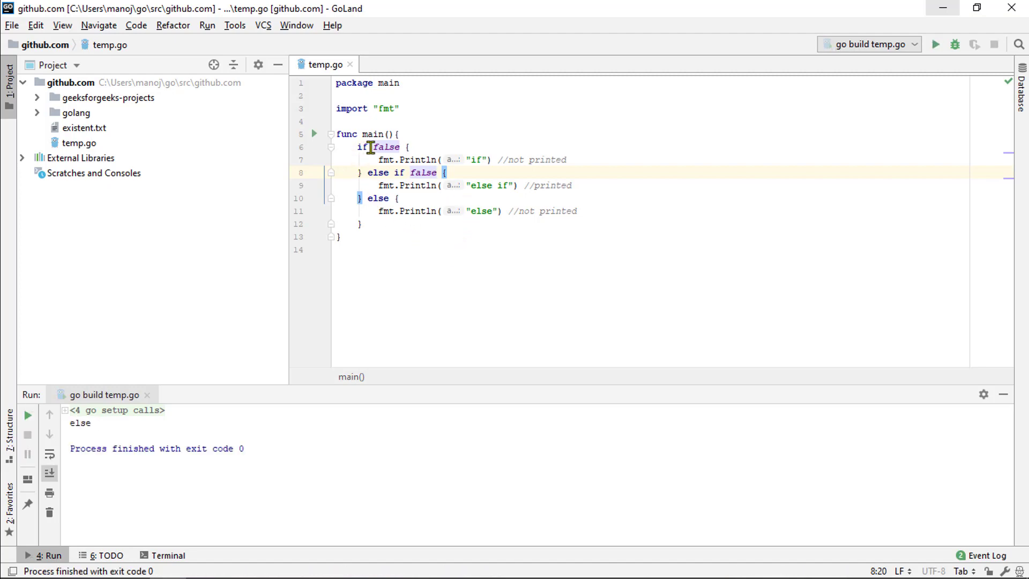
left_click_drag(394, 172, 445, 172)
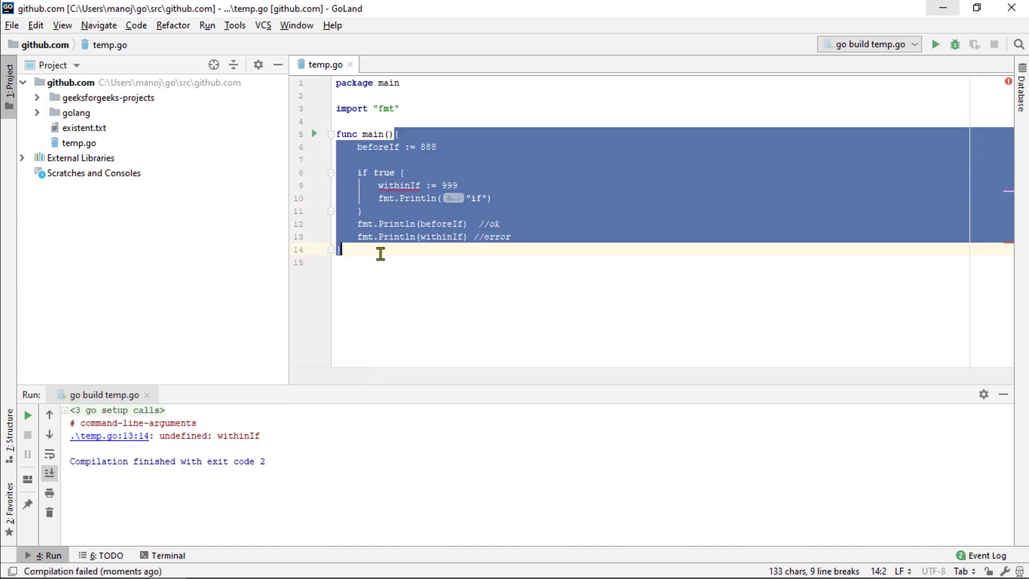
mouse_move(361, 262)
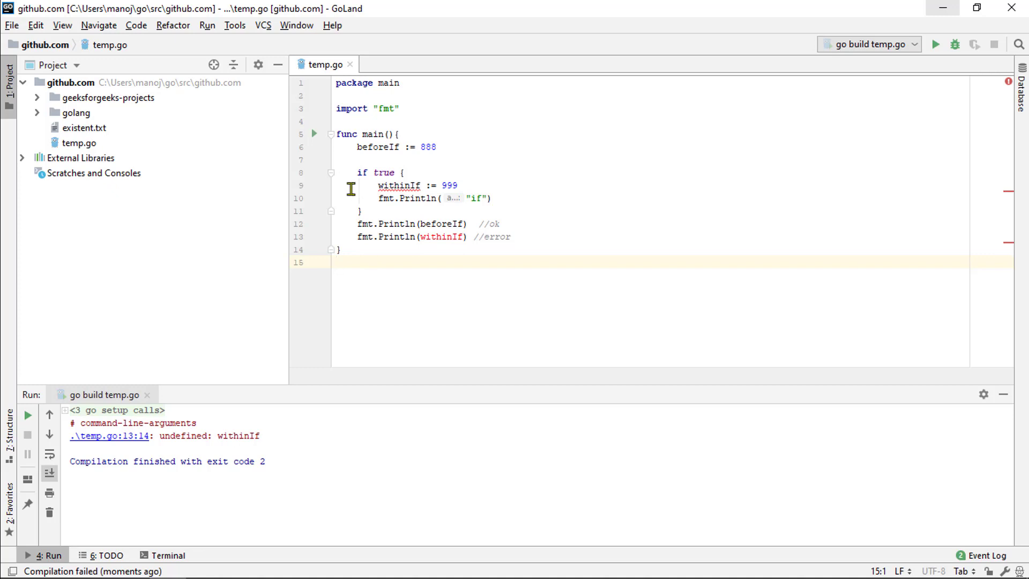
- Run the beforeIf/withinIf scope example, failing with 'undefined: withinIf'
left_click(356, 223)
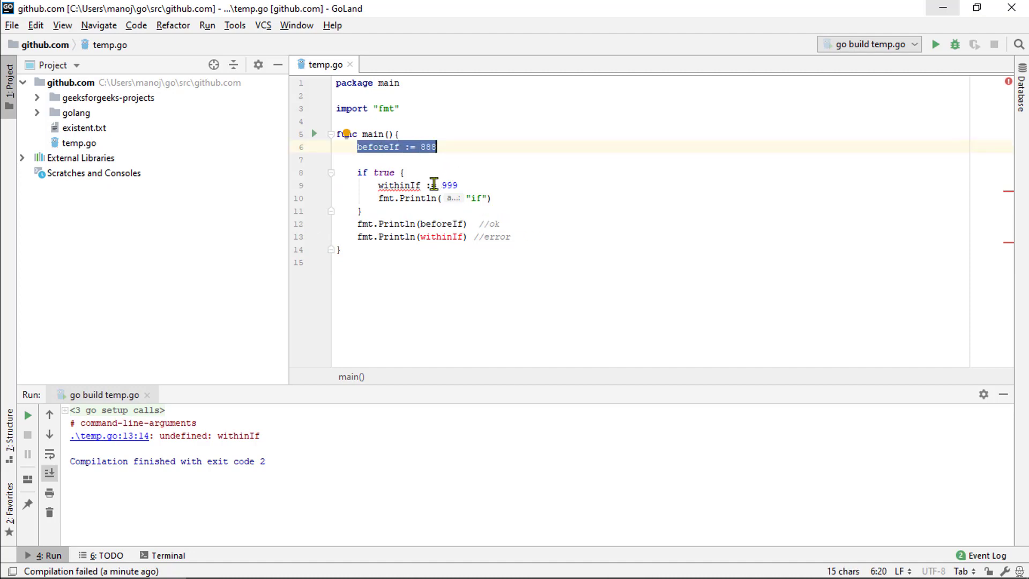
mouse_move(399, 185)
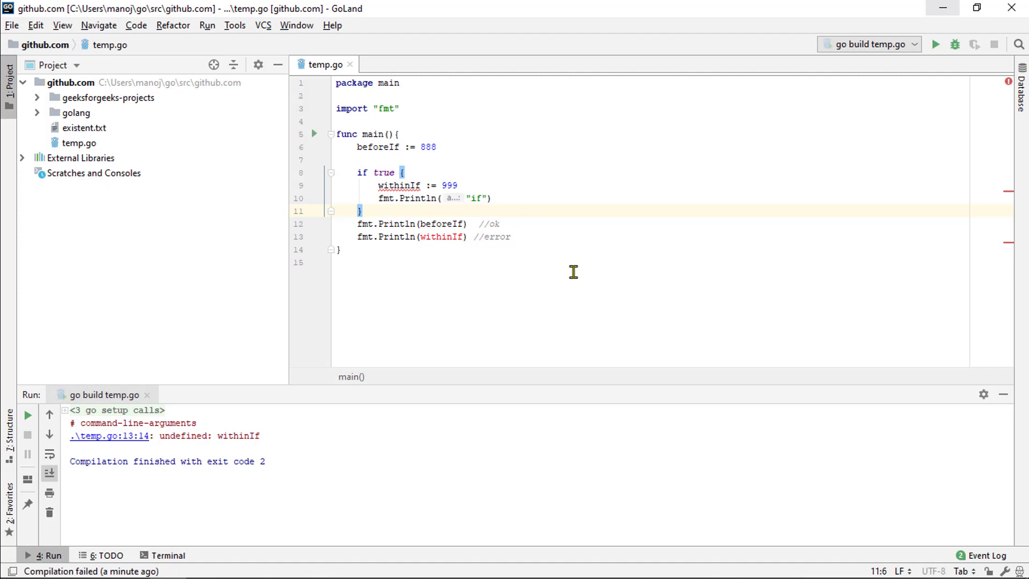
mouse_move(367, 214)
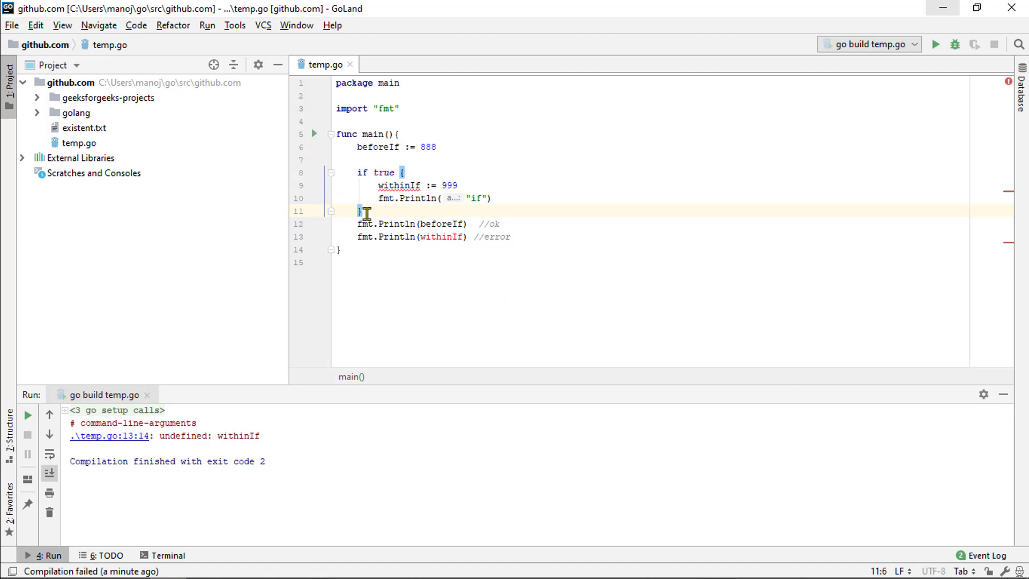
mouse_move(446, 236)
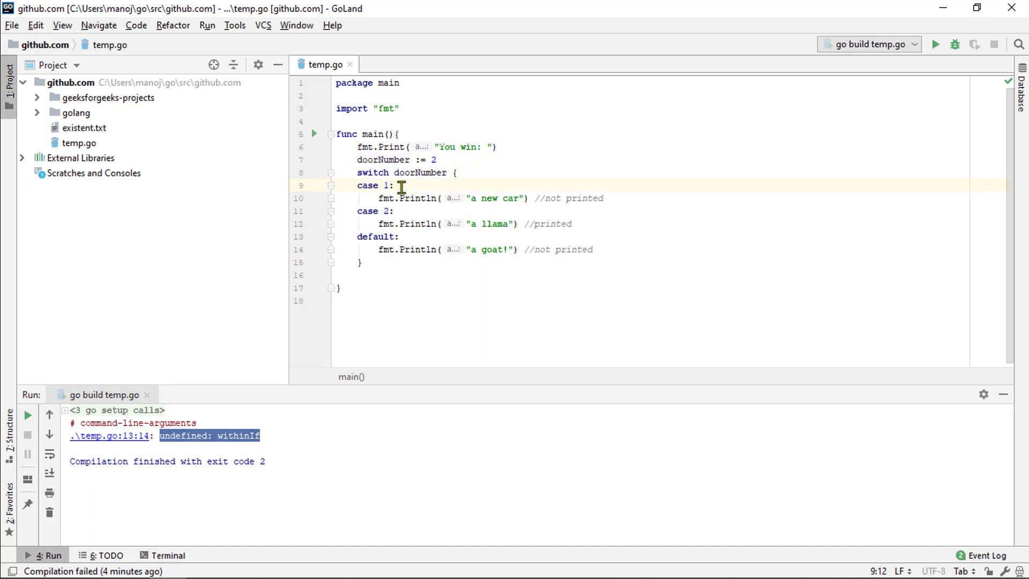
mouse_move(347, 172)
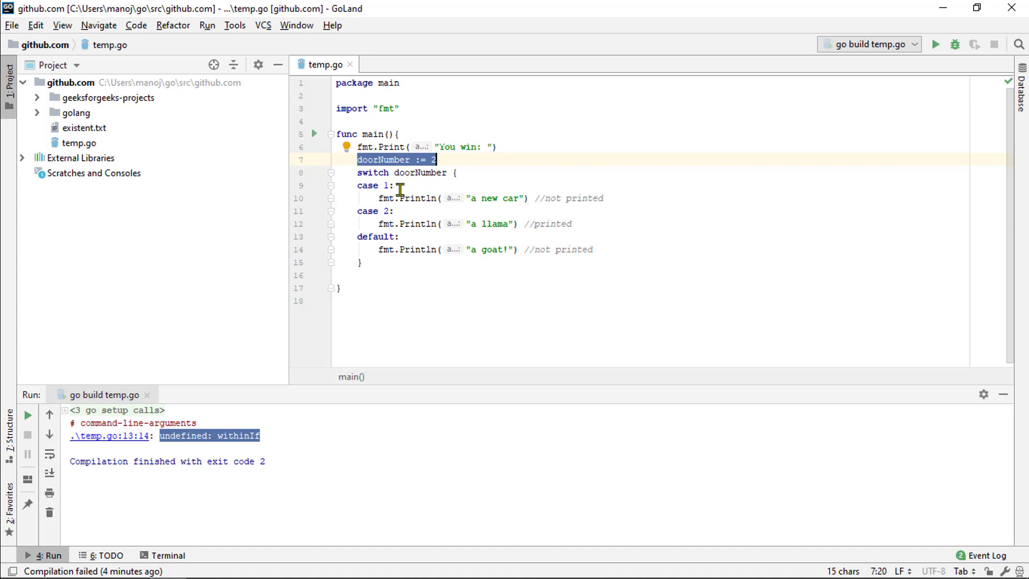
mouse_move(387, 196)
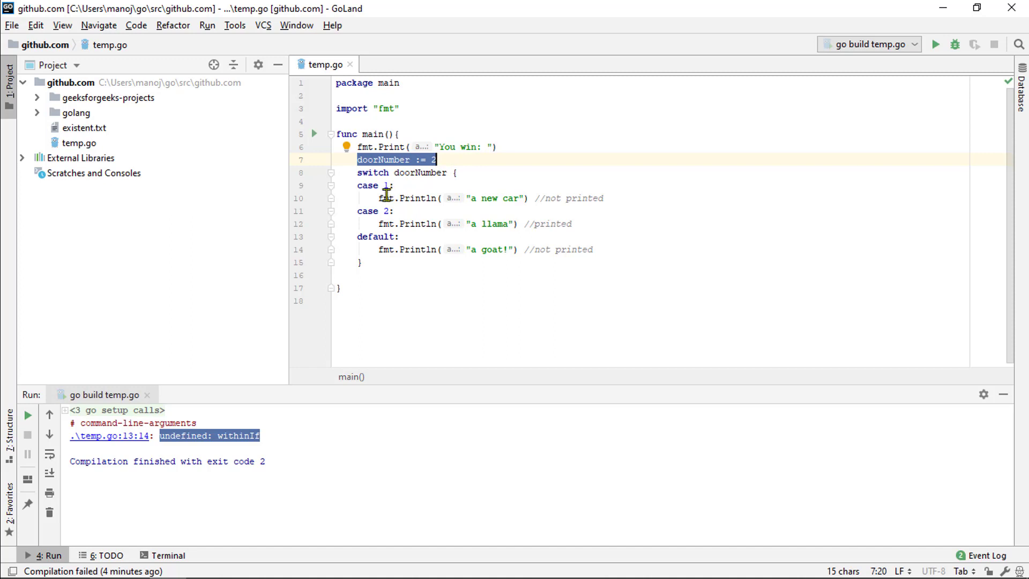
- Run the doorNumber := 2 switch, then begin changing doorNumber to 1
left_click(392, 185)
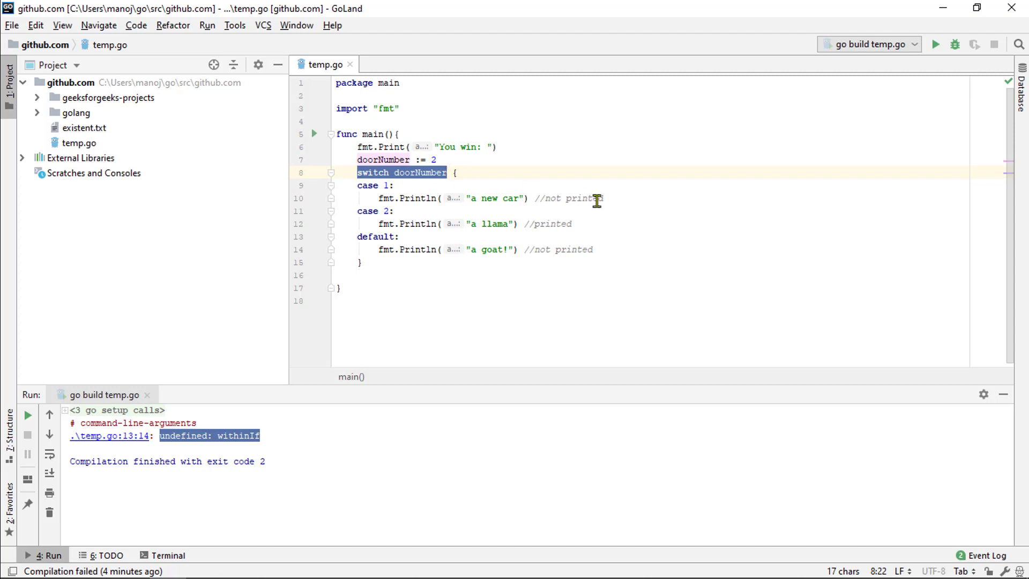
mouse_move(425, 251)
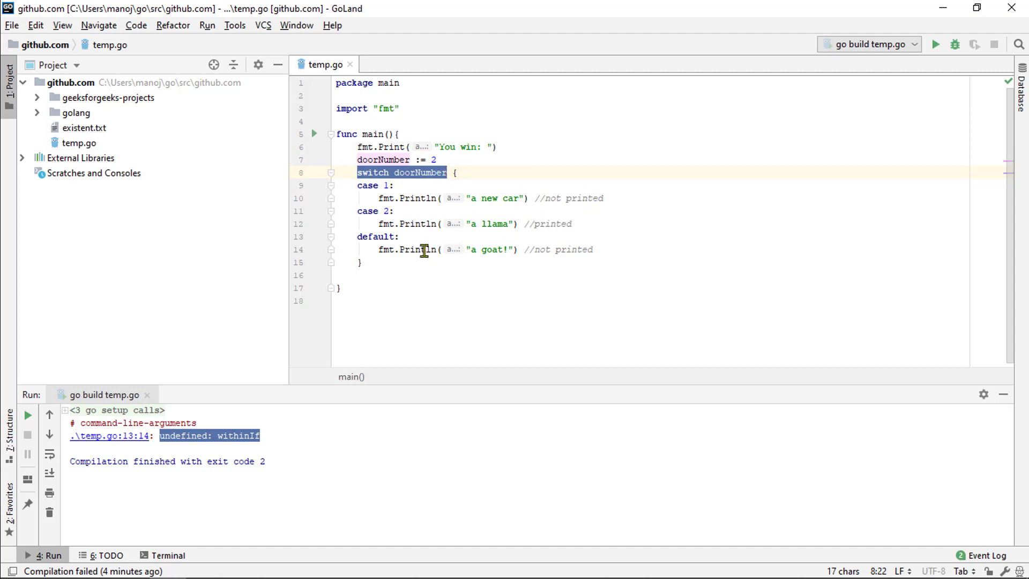
mouse_move(419, 237)
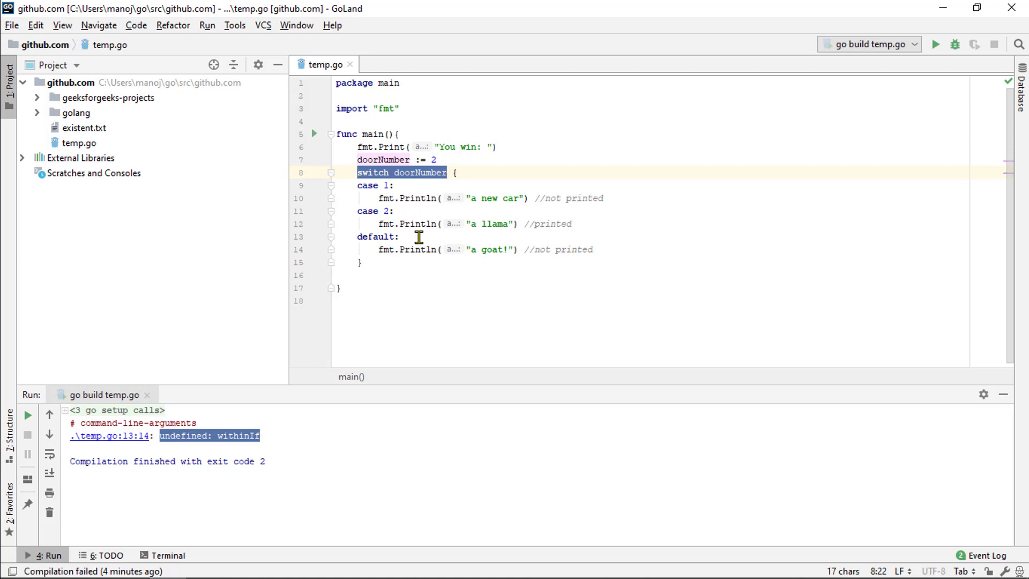
left_click(437, 160)
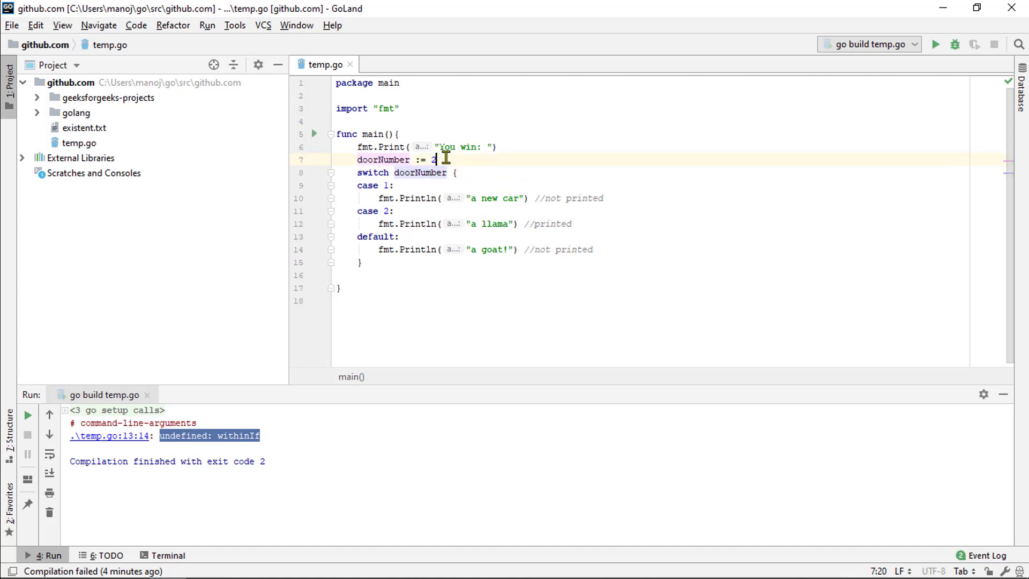
type("1")
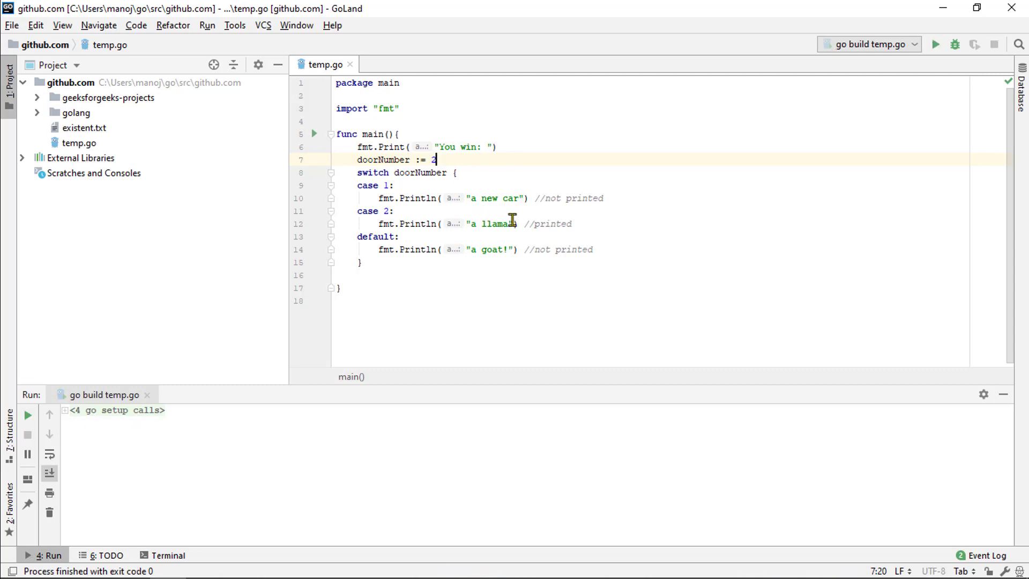
- Run with doorNumber 1, then set it to 99 for 'You win: a goat!'
left_click(935, 44)
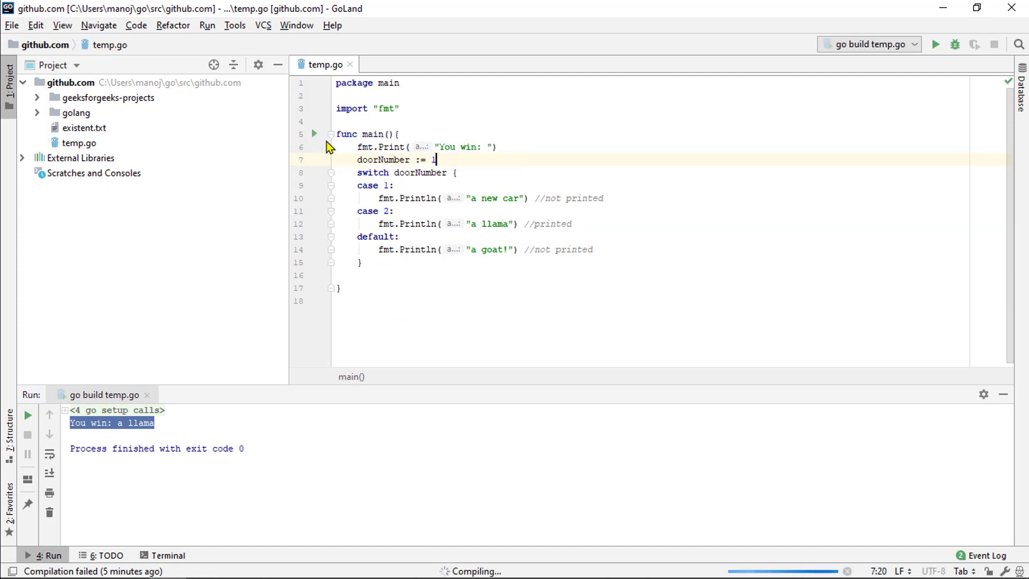
mouse_move(253, 423)
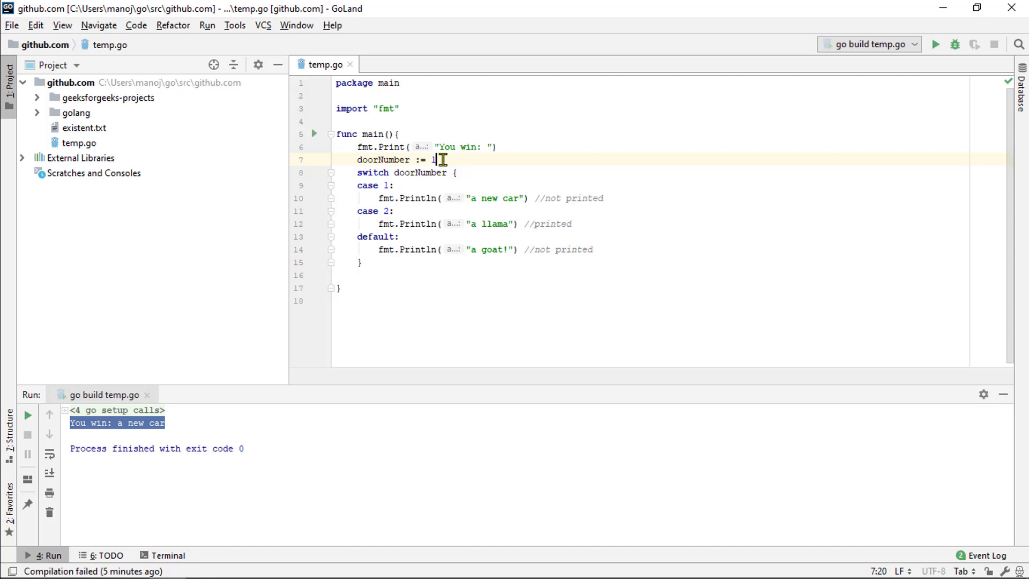
type("99")
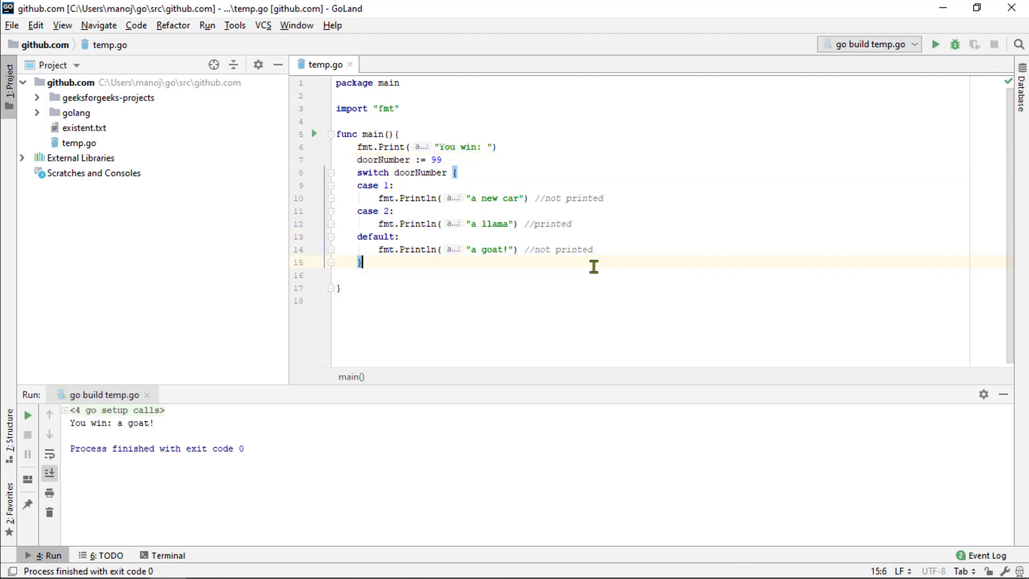
mouse_move(586, 262)
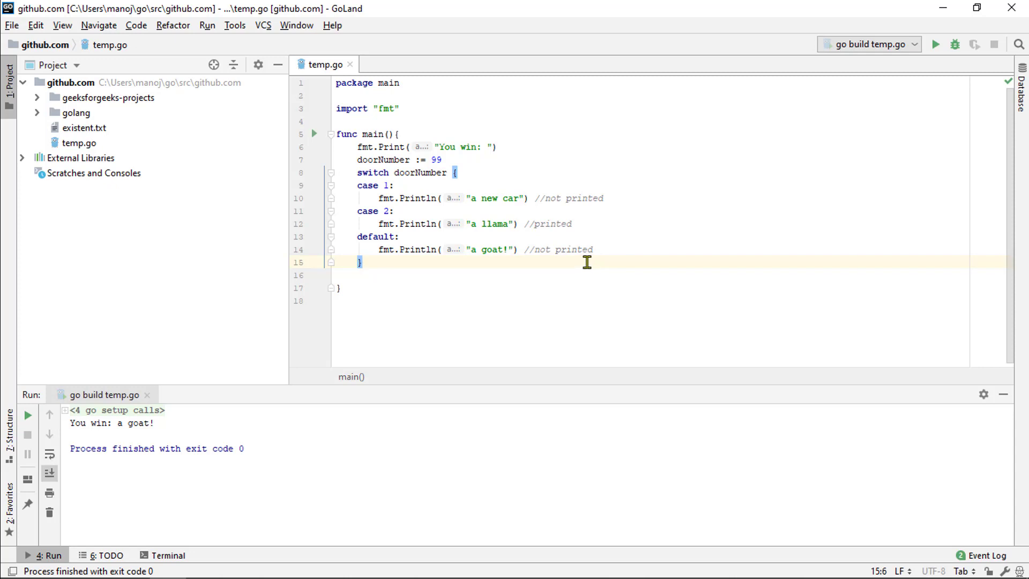
mouse_move(579, 257)
type("1")
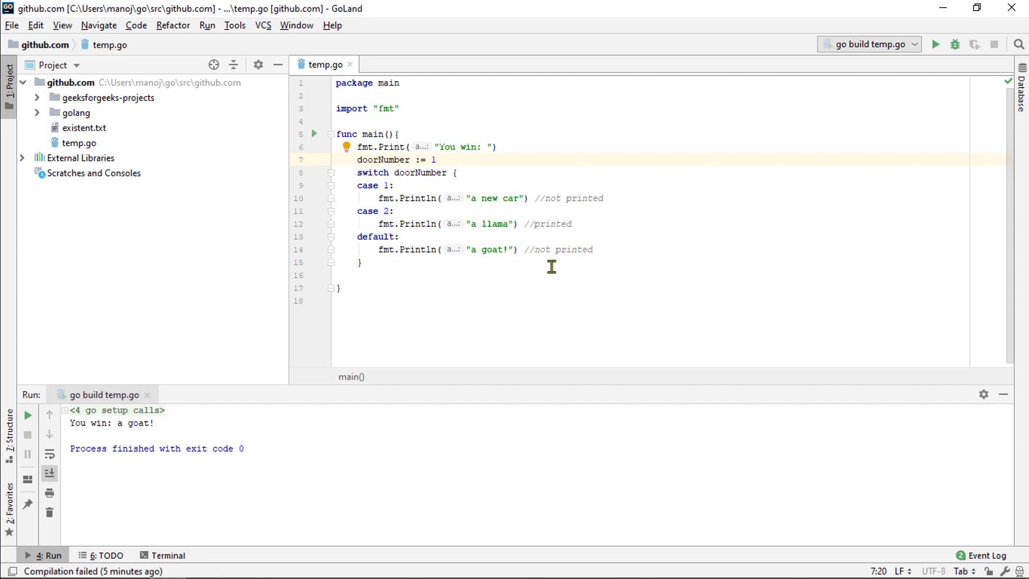
- Replace the doorNumber value 99 with 1
double_click(375, 236)
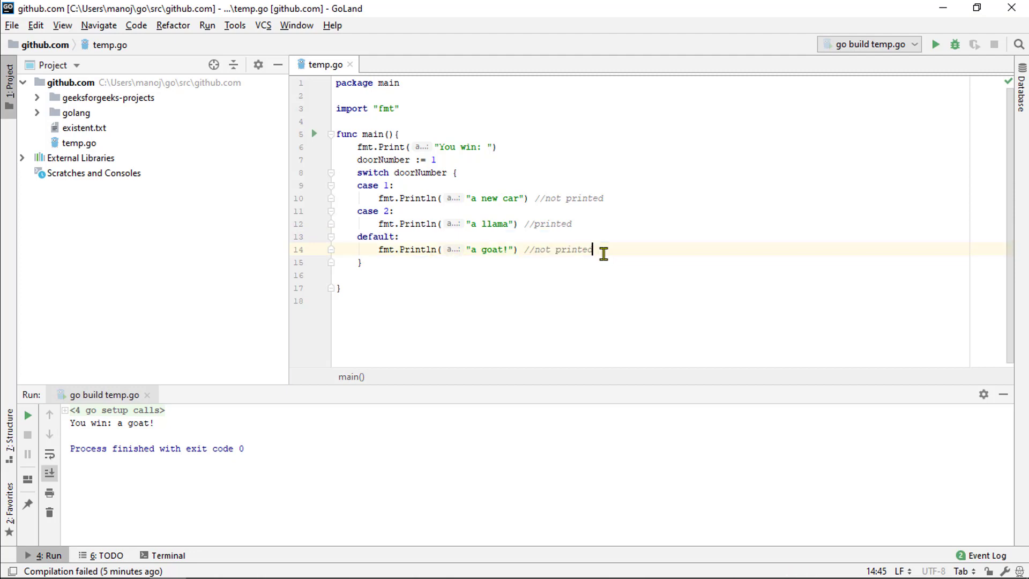
mouse_move(414, 219)
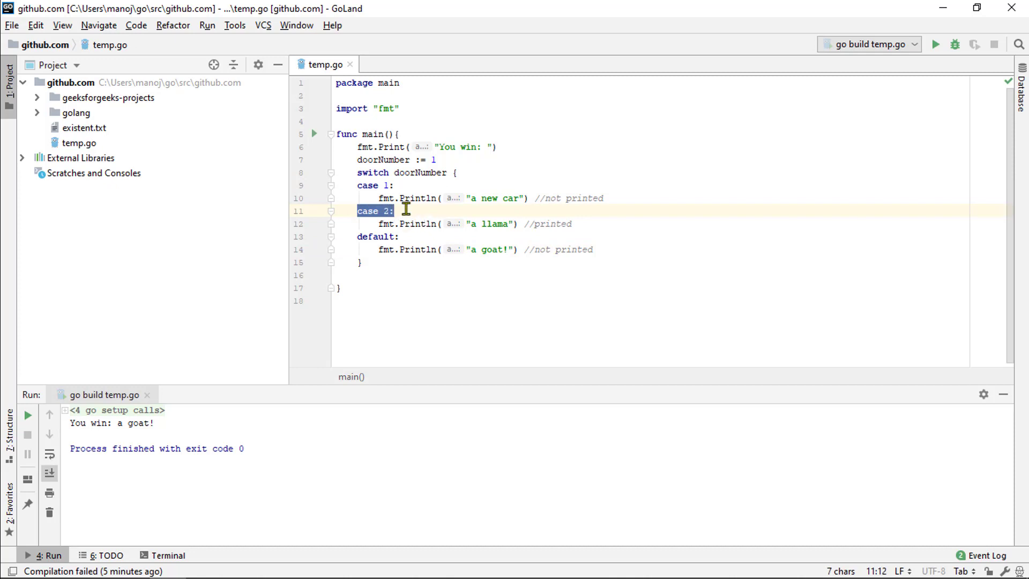
mouse_move(364, 185)
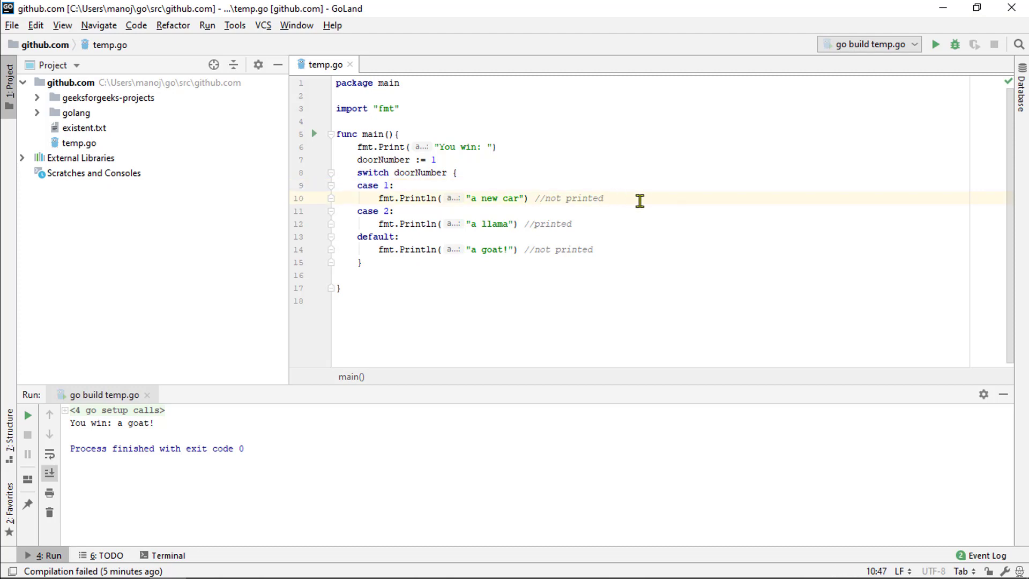
- Add fallthrough under case 1 and run, printing 'a new car' then 'a llama'
type("fallthrough")
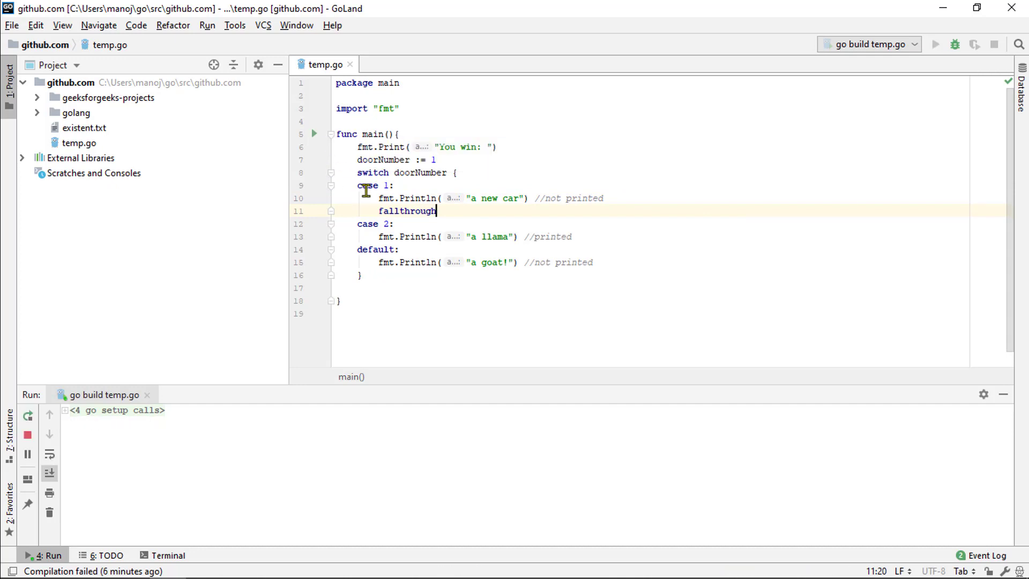
left_click(935, 44)
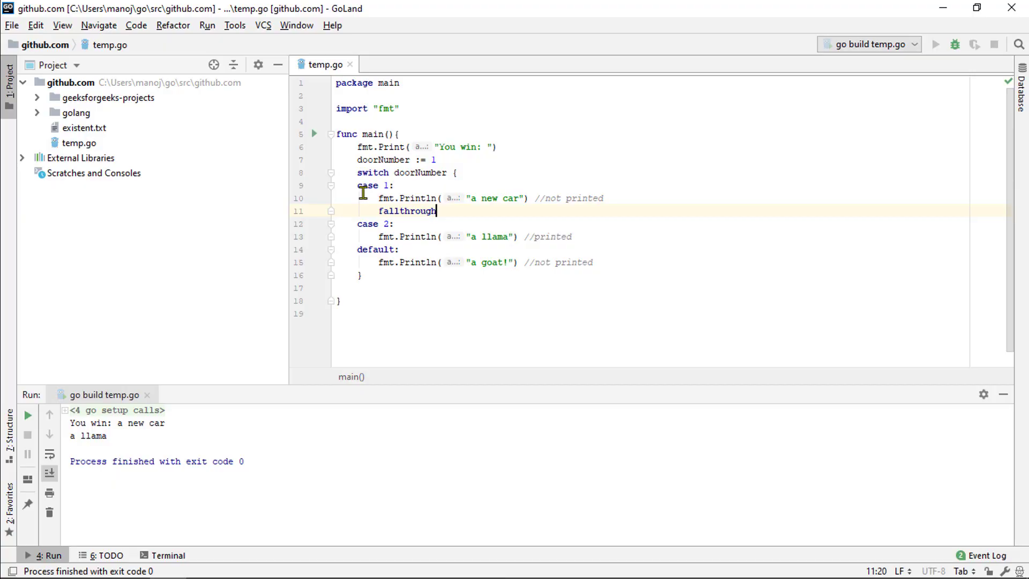